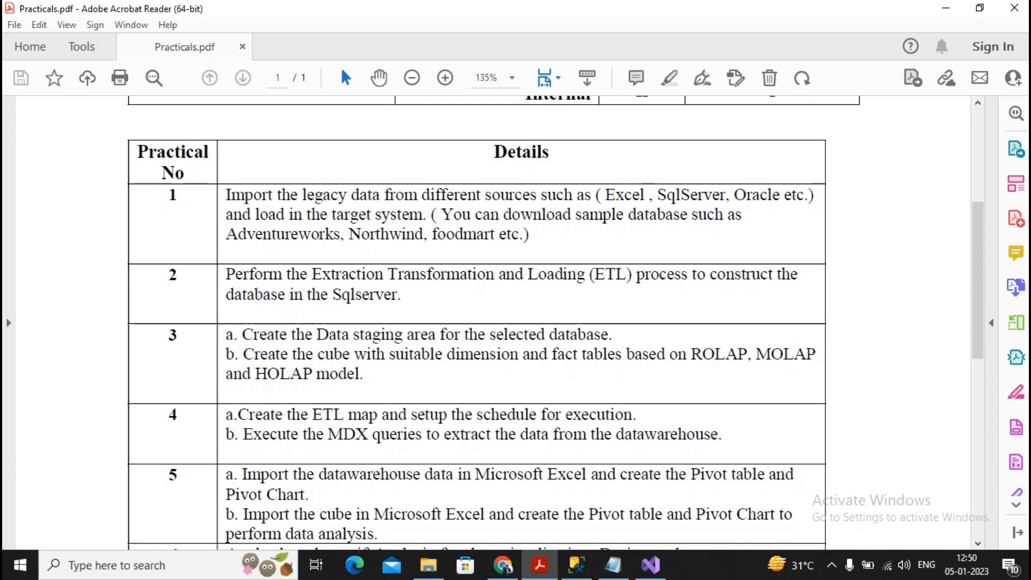
Bring up the Sales DW cube structure design in Visual Studio
{"action": "left_click", "coordinate": [651, 565]}
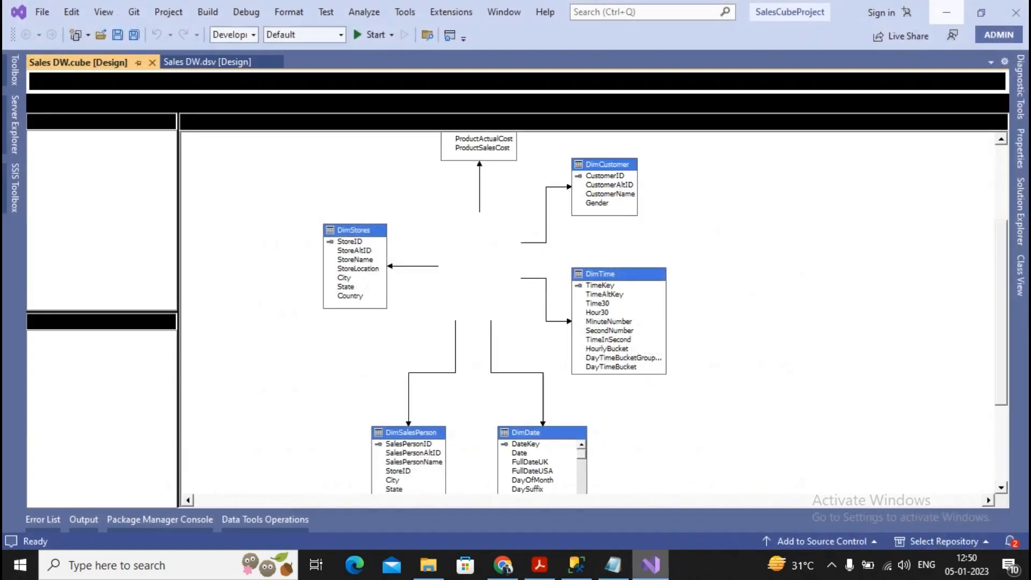
{"action": "left_click", "coordinate": [77, 80]}
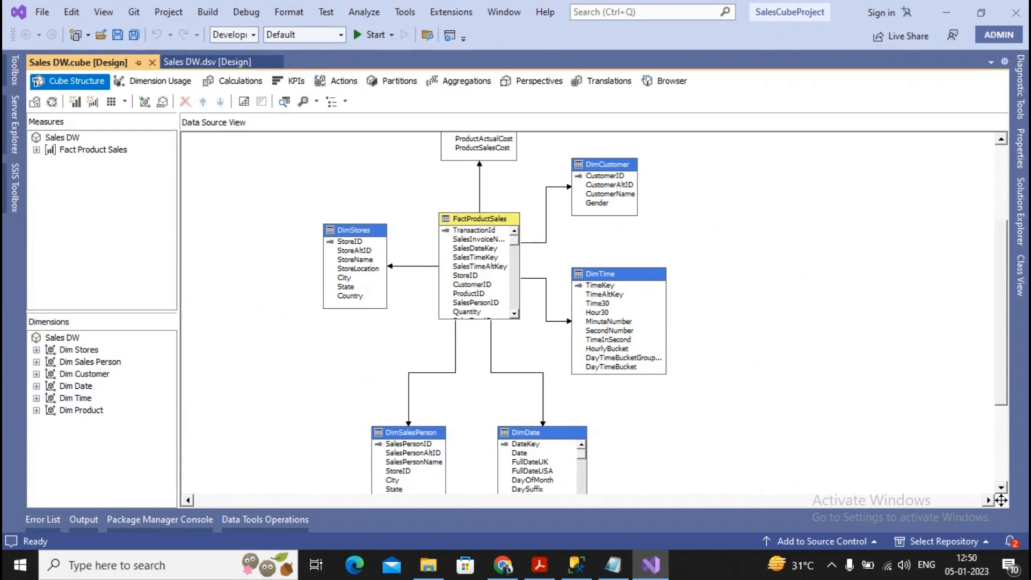
Review the Dim Stores dimension in the designer and return to the cube design
{"action": "left_click", "coordinate": [37, 349]}
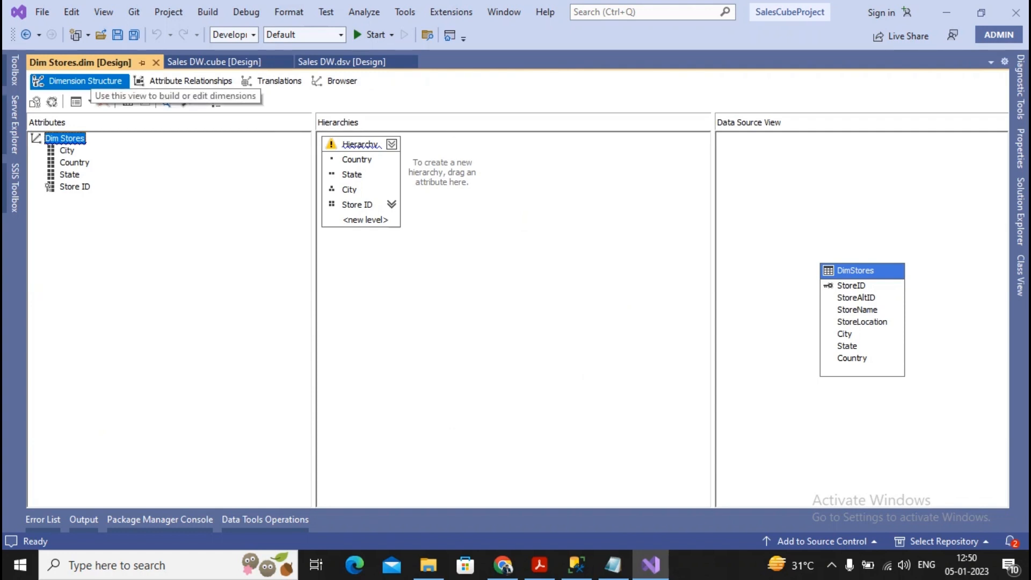
{"action": "left_click", "coordinate": [215, 62]}
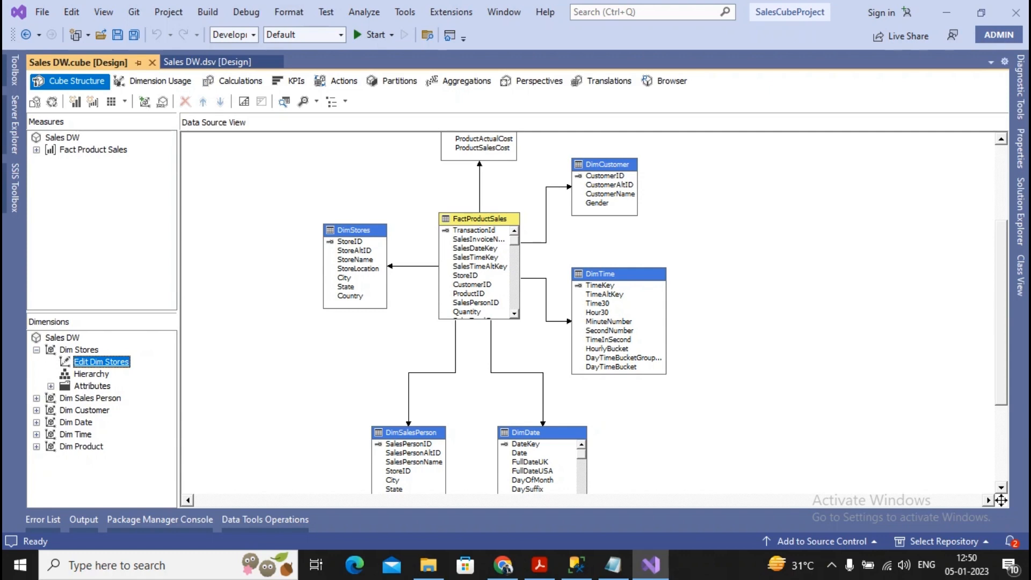
Review the Dim Product dimension in the designer and close it
{"action": "left_click", "coordinate": [38, 446]}
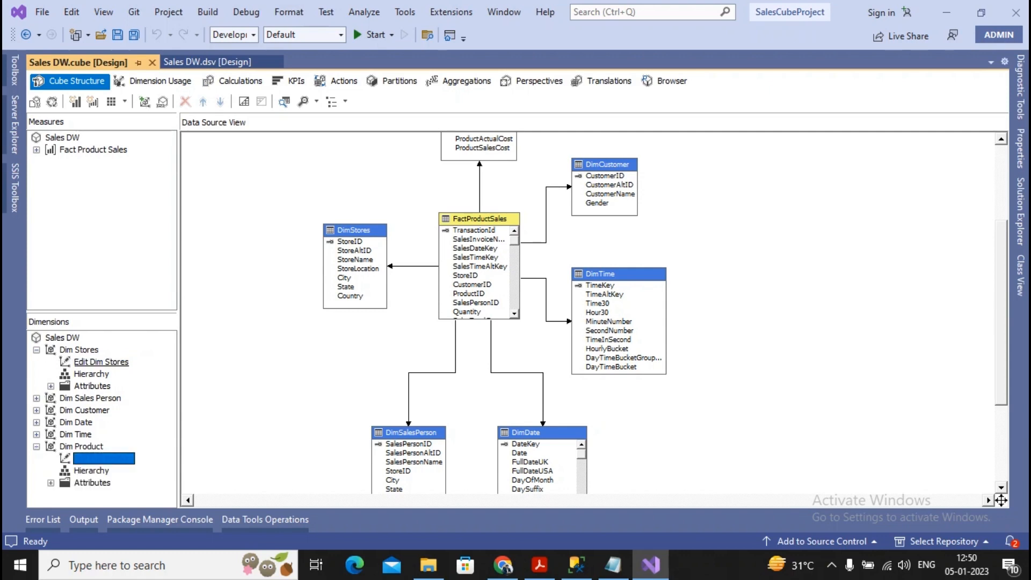
{"action": "double_click", "coordinate": [103, 458]}
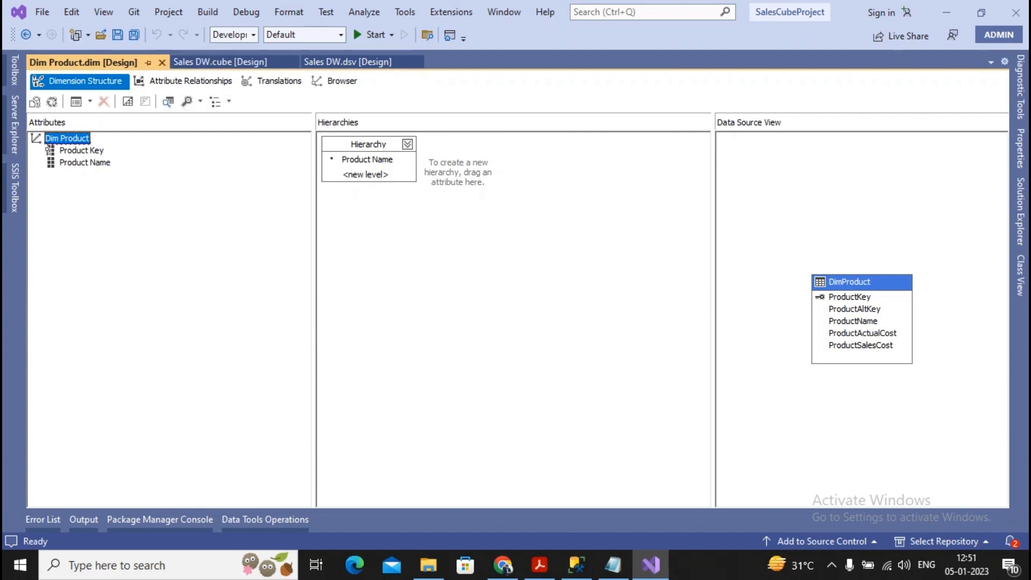
{"action": "left_click", "coordinate": [220, 62]}
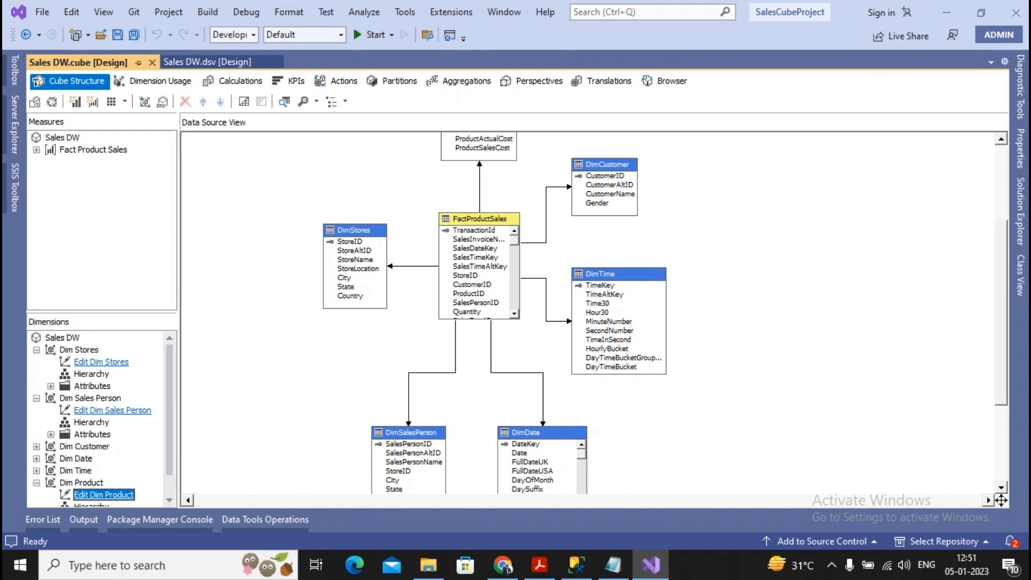
Review the Dim Sales Person dimension in the designer and close it
{"action": "left_click", "coordinate": [112, 409]}
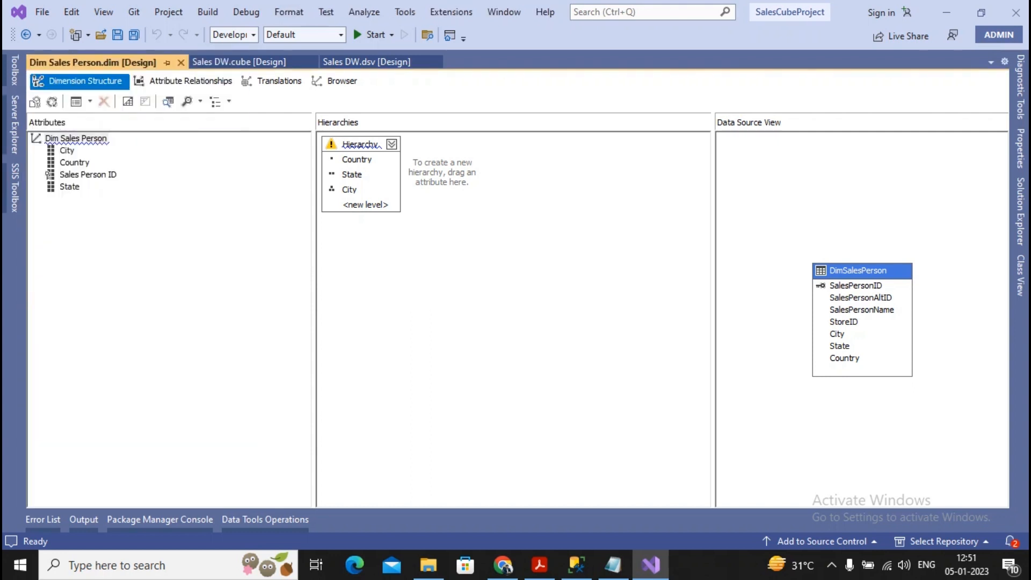
{"action": "left_click", "coordinate": [238, 62]}
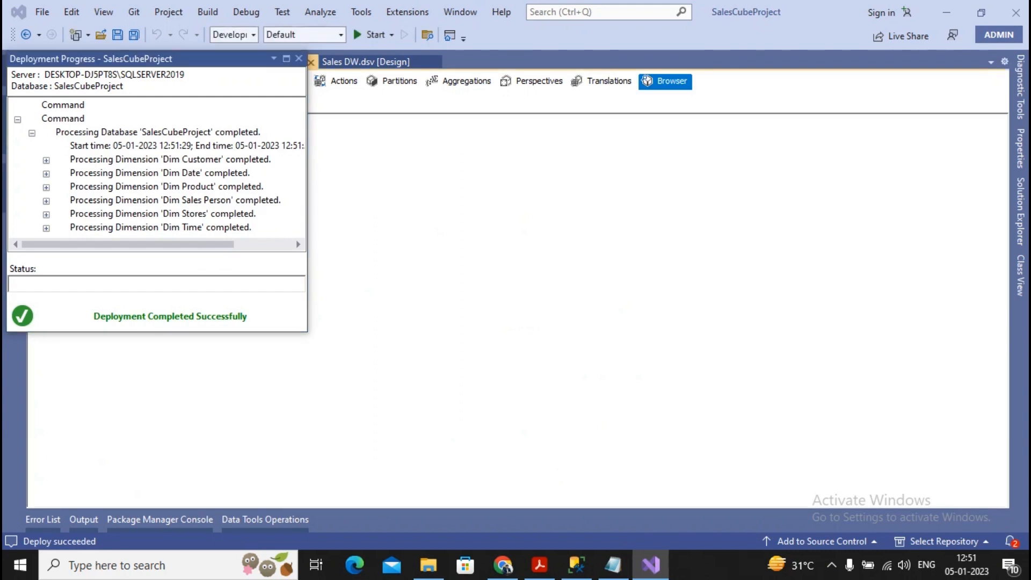
{"action": "mouse_move", "coordinate": [311, 62]}
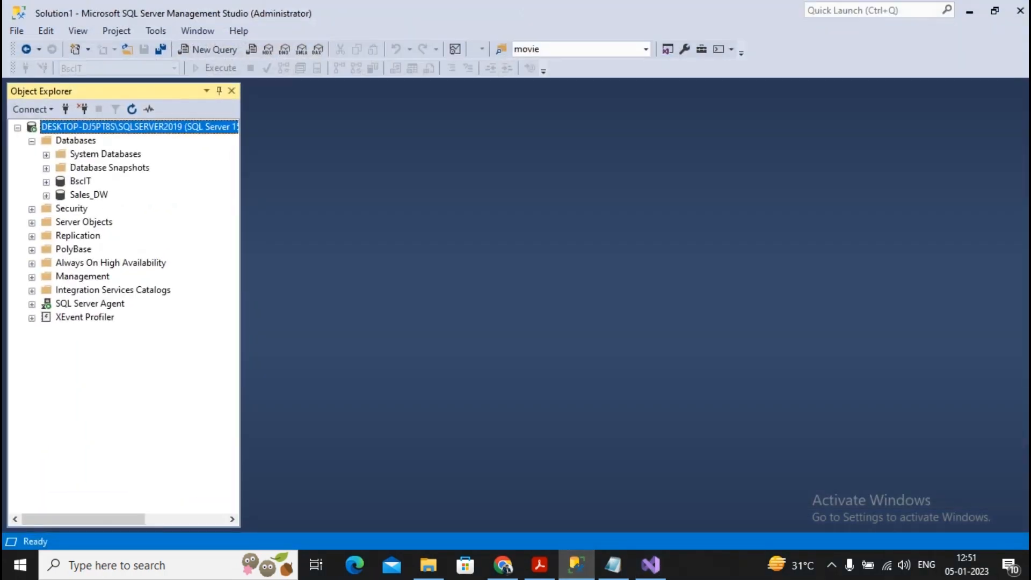
Connect Object Explorer to the Analysis Services server
{"action": "left_click", "coordinate": [16, 30]}
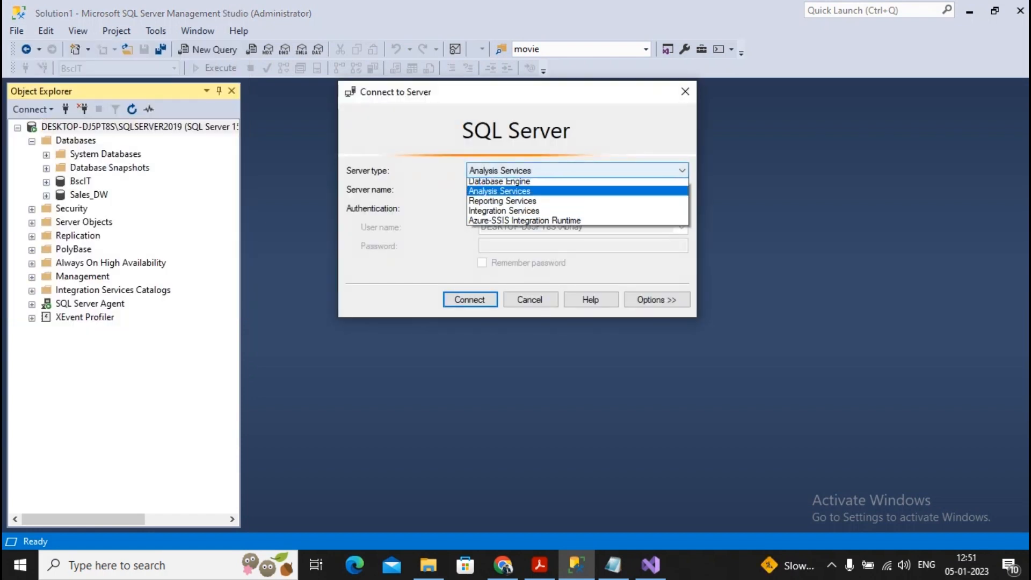
{"action": "left_click", "coordinate": [499, 191]}
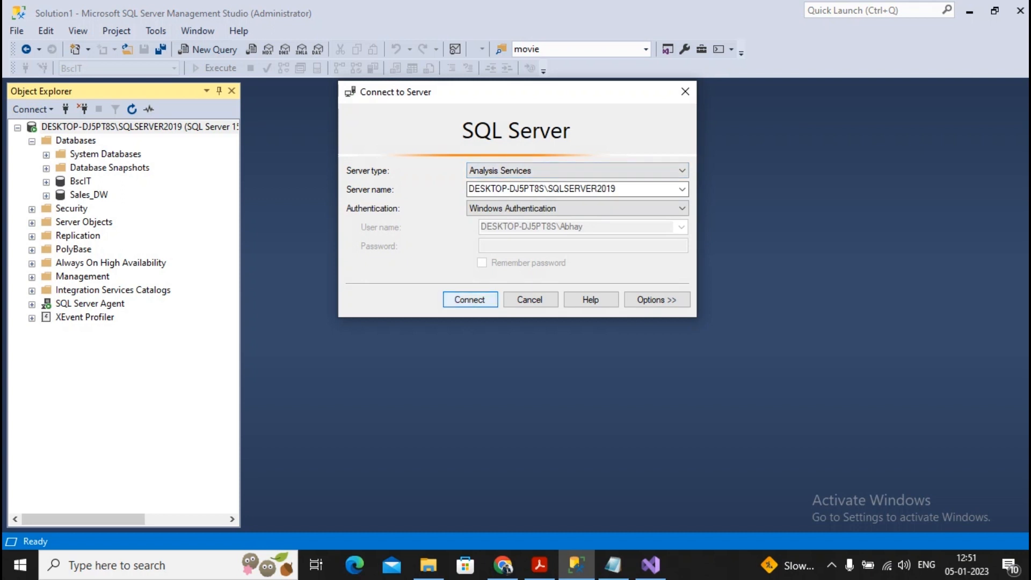
{"action": "left_click", "coordinate": [470, 300]}
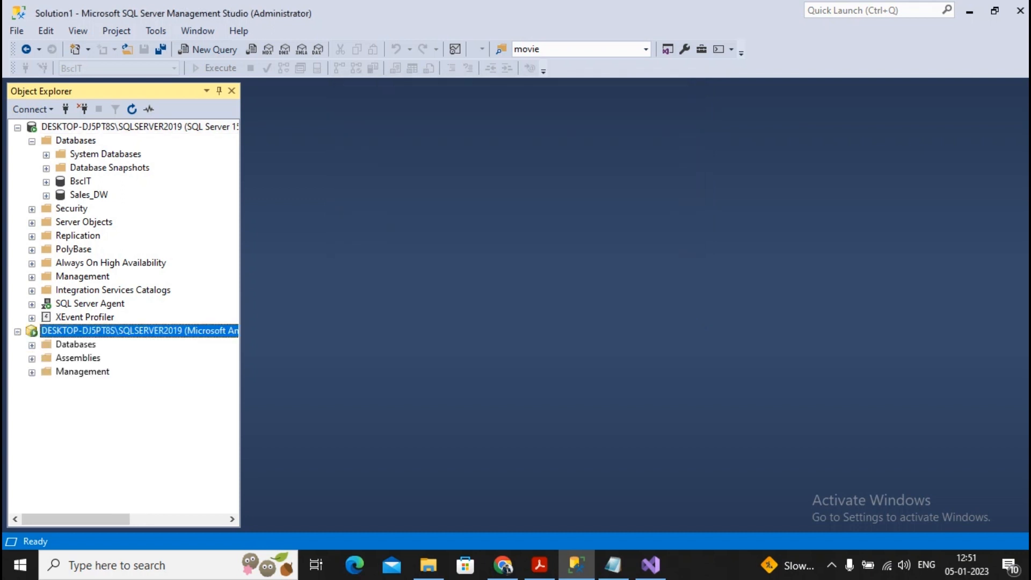
{"action": "left_click", "coordinate": [16, 127]}
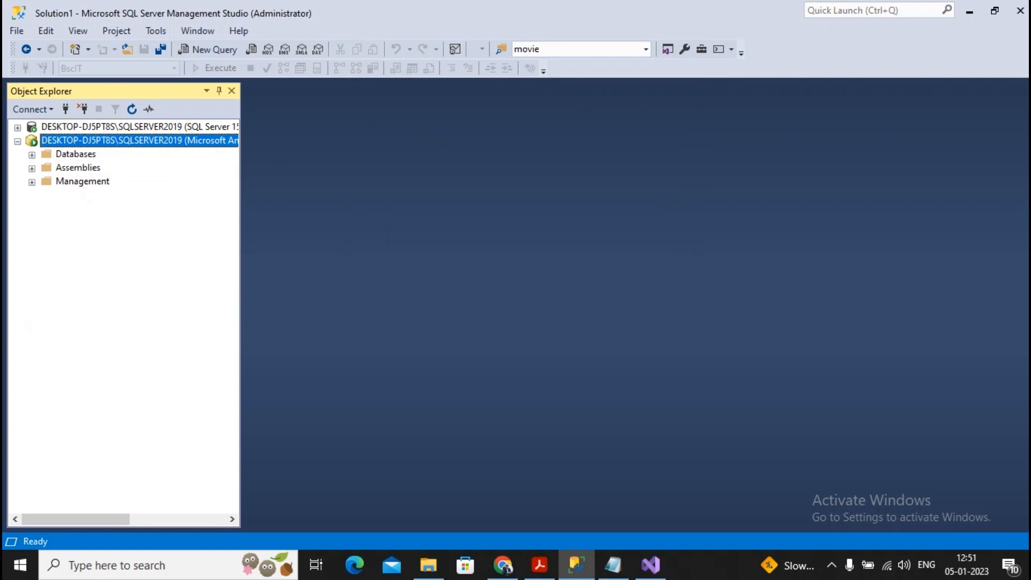
Expand Databases > SalesCubeProject > Cubes and select the Sales DW cube
{"action": "left_click", "coordinate": [31, 154]}
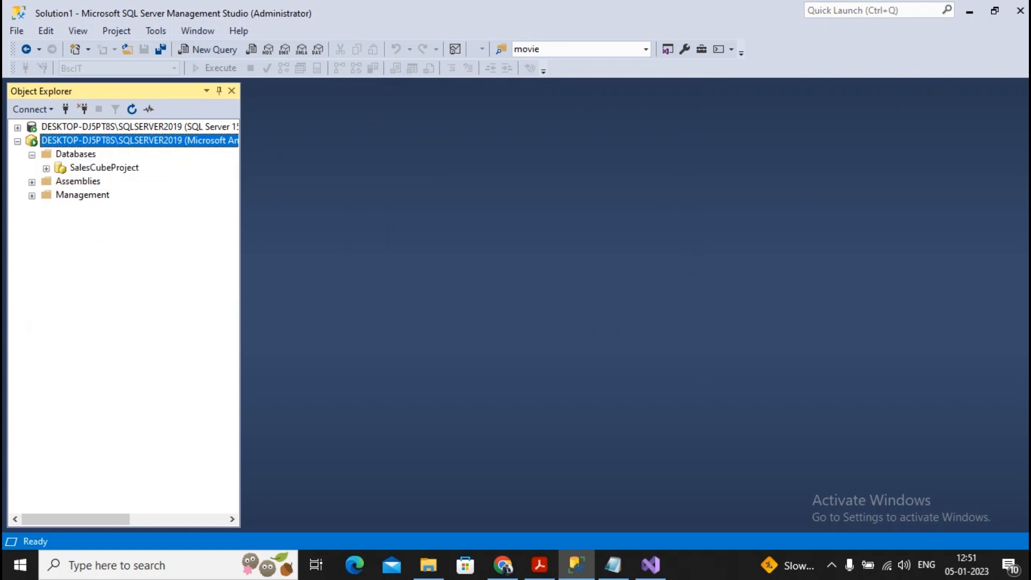
{"action": "left_click", "coordinate": [46, 167]}
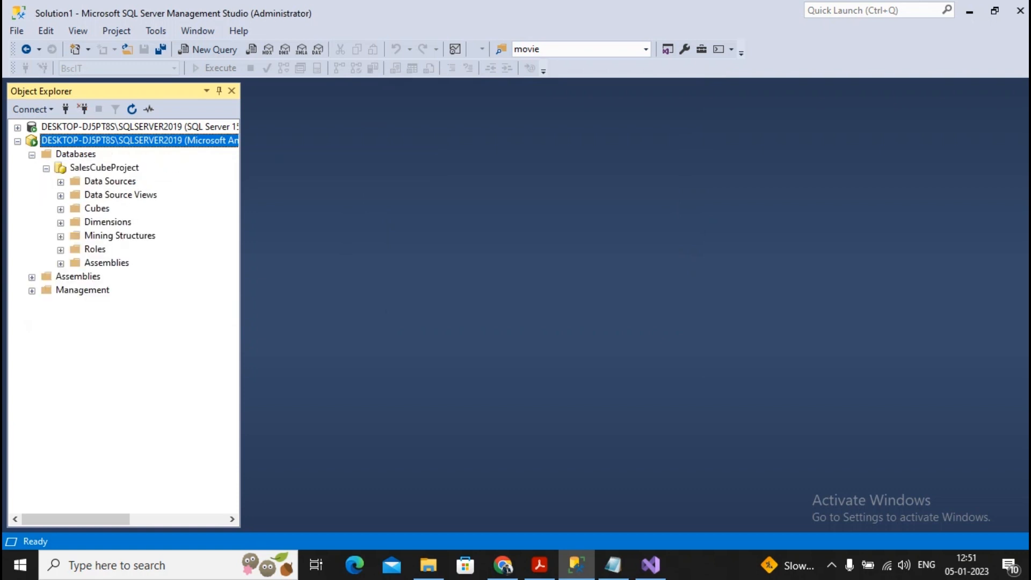
{"action": "left_click", "coordinate": [60, 208]}
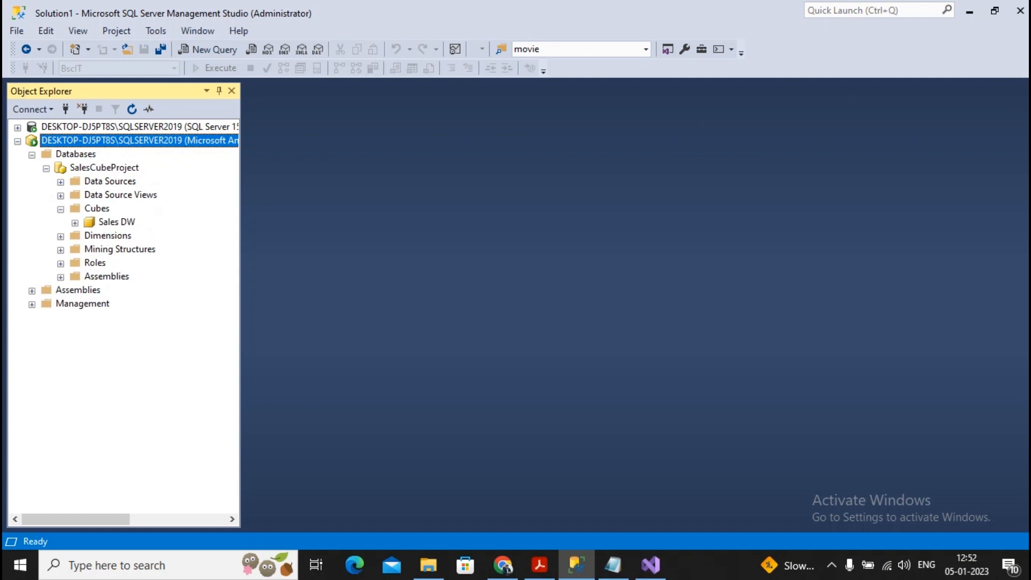
{"action": "left_click", "coordinate": [116, 221]}
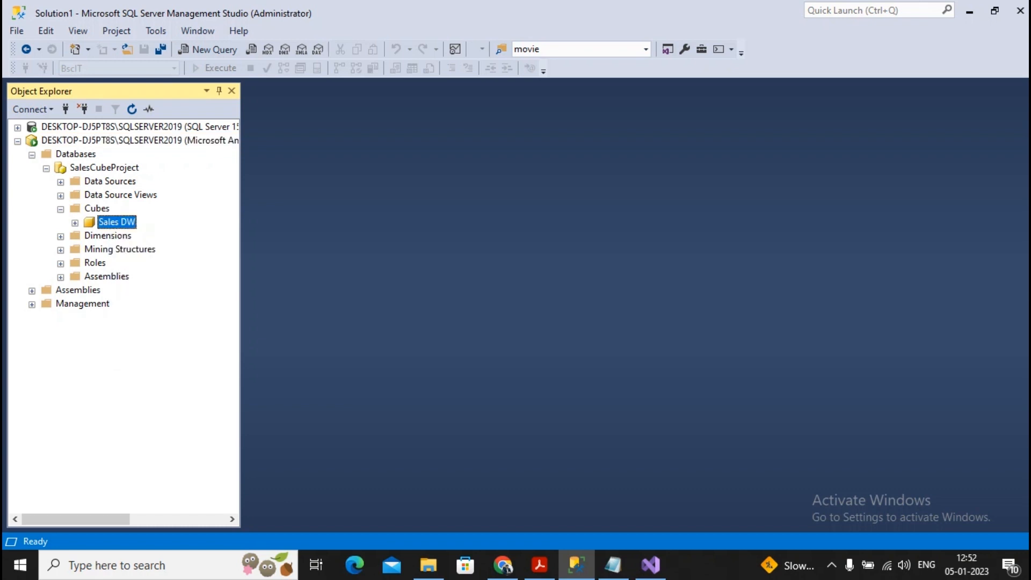
Browse the Sales DW cube with MDX as query language and expand its measures
{"action": "double_click", "coordinate": [116, 221]}
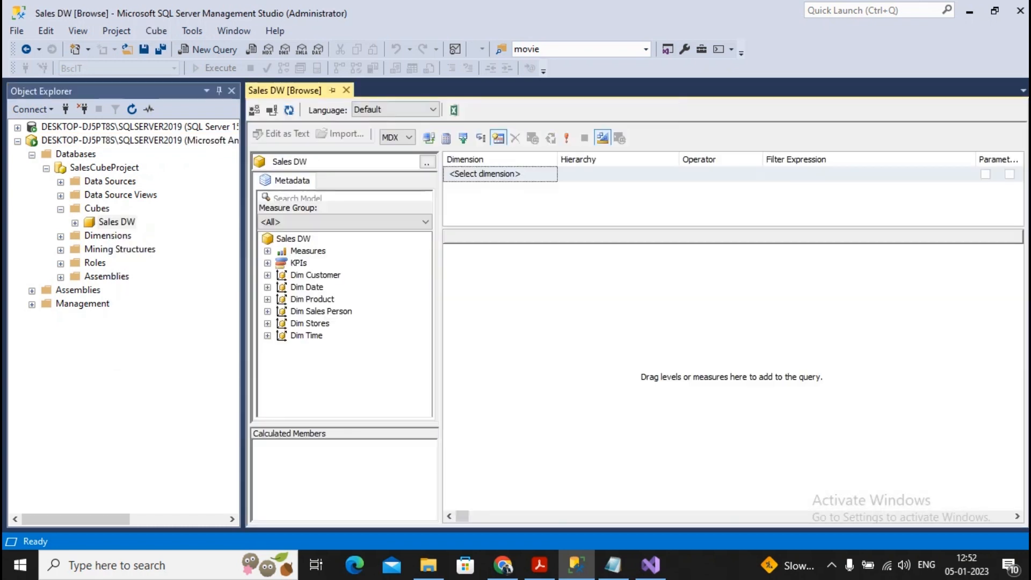
{"action": "left_click", "coordinate": [410, 136]}
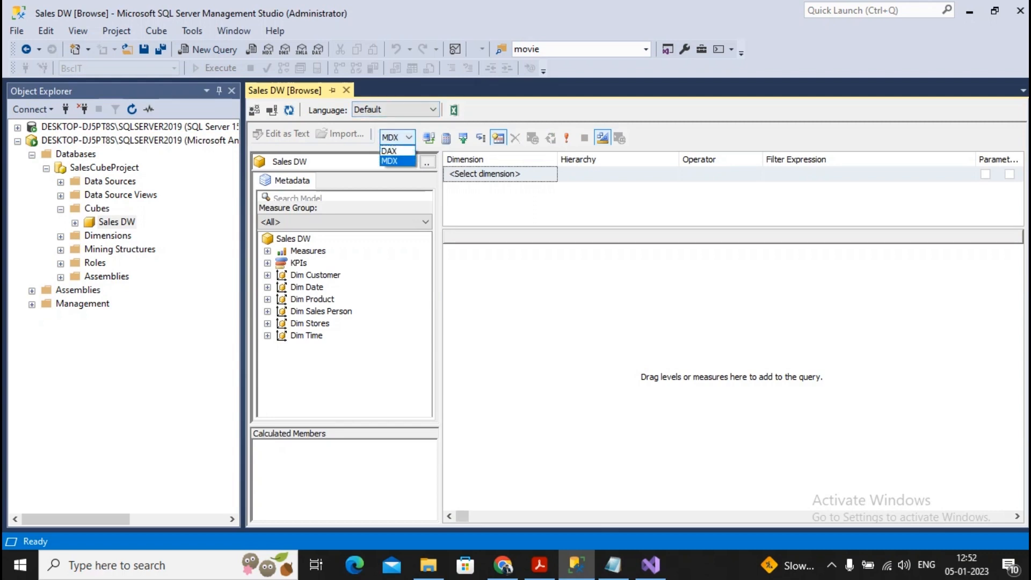
{"action": "left_click", "coordinate": [388, 161]}
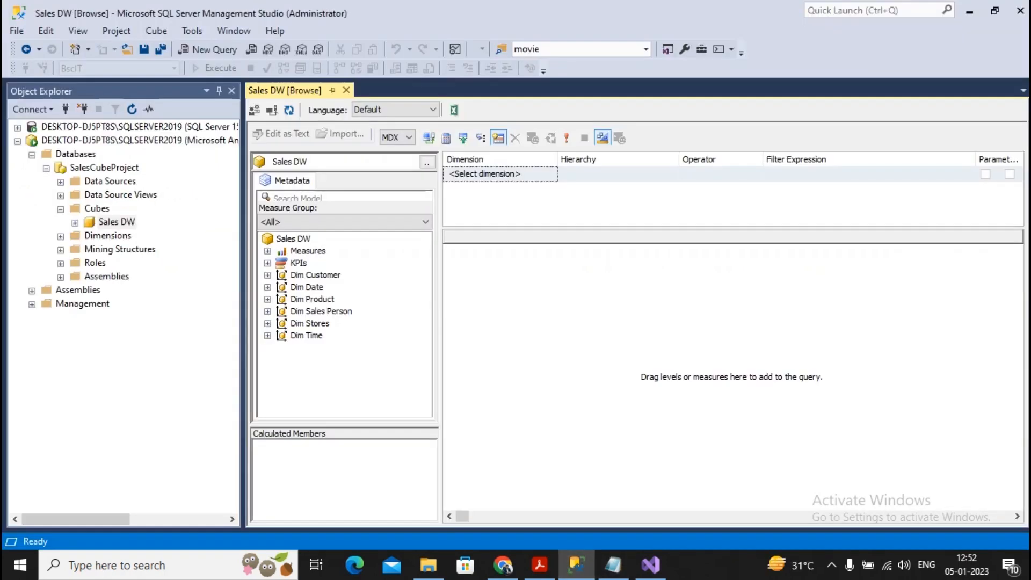
{"action": "left_click", "coordinate": [267, 250]}
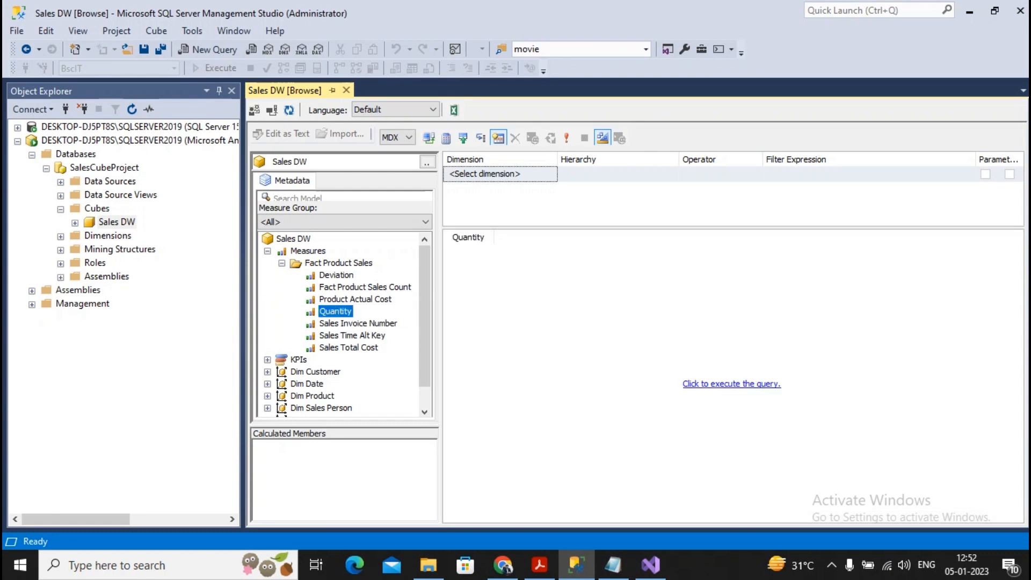
{"action": "mouse_move", "coordinate": [566, 137]}
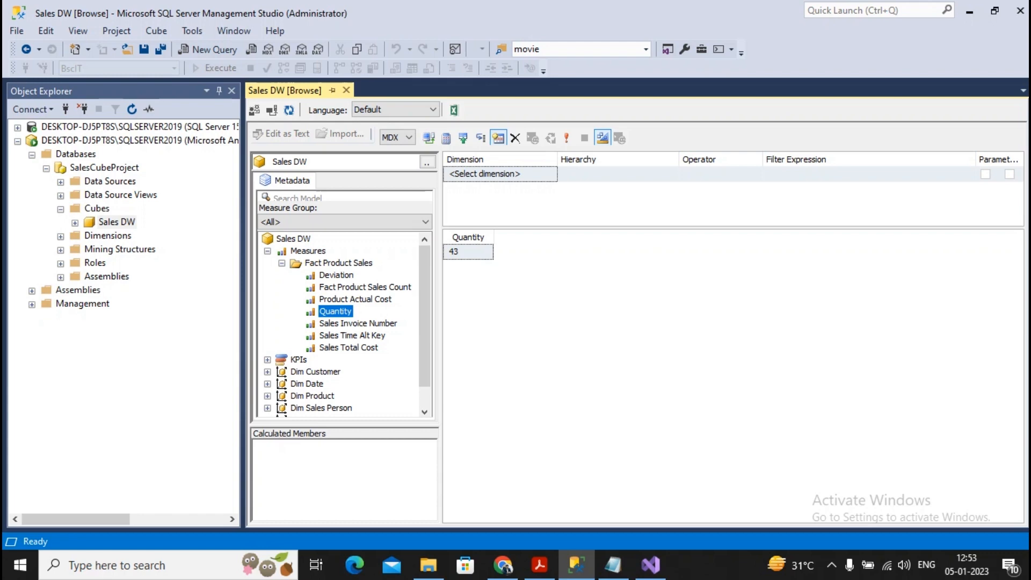
{"action": "mouse_move", "coordinate": [601, 137]}
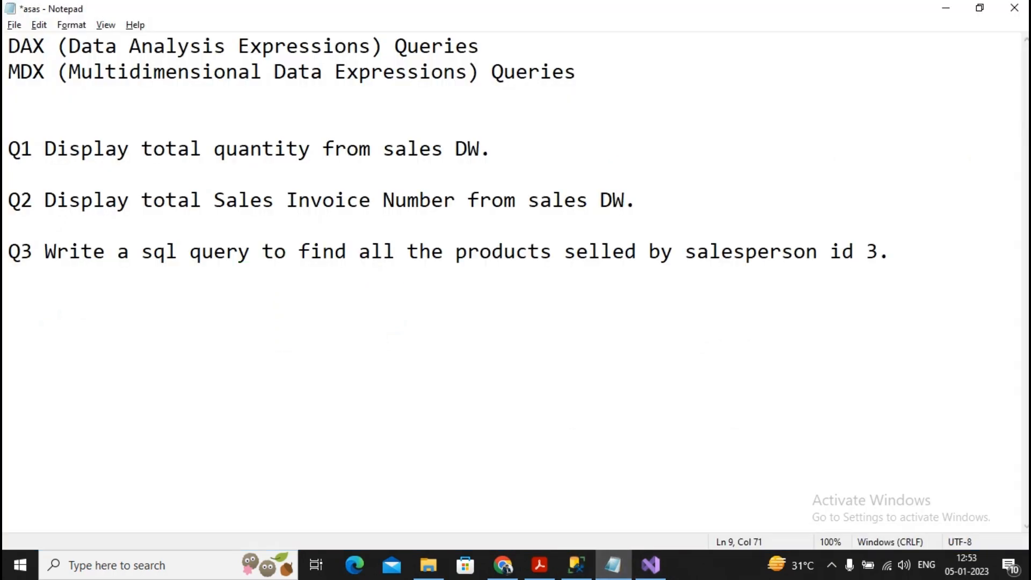
{"action": "left_click", "coordinate": [650, 565]}
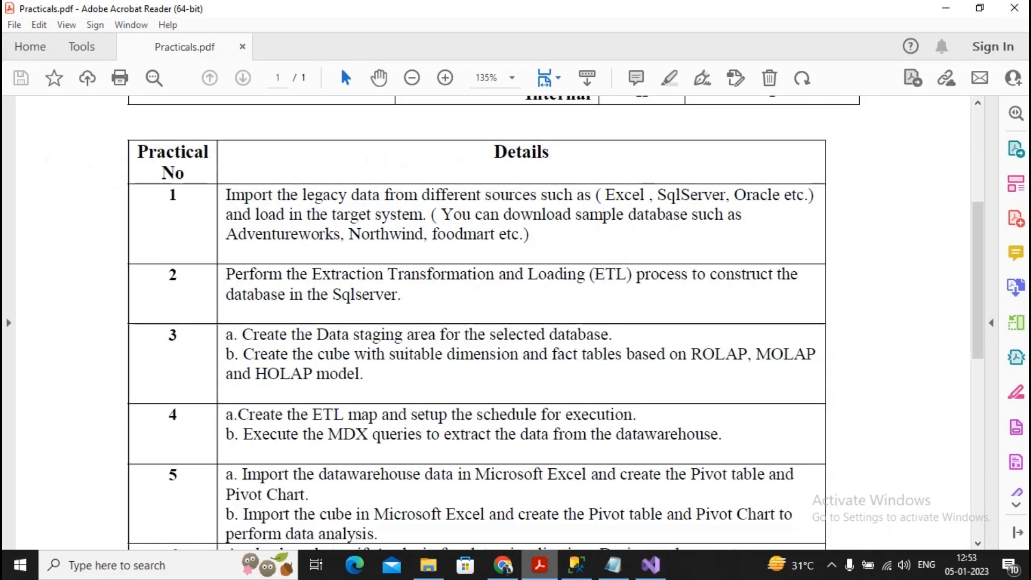
{"action": "left_click", "coordinate": [576, 565]}
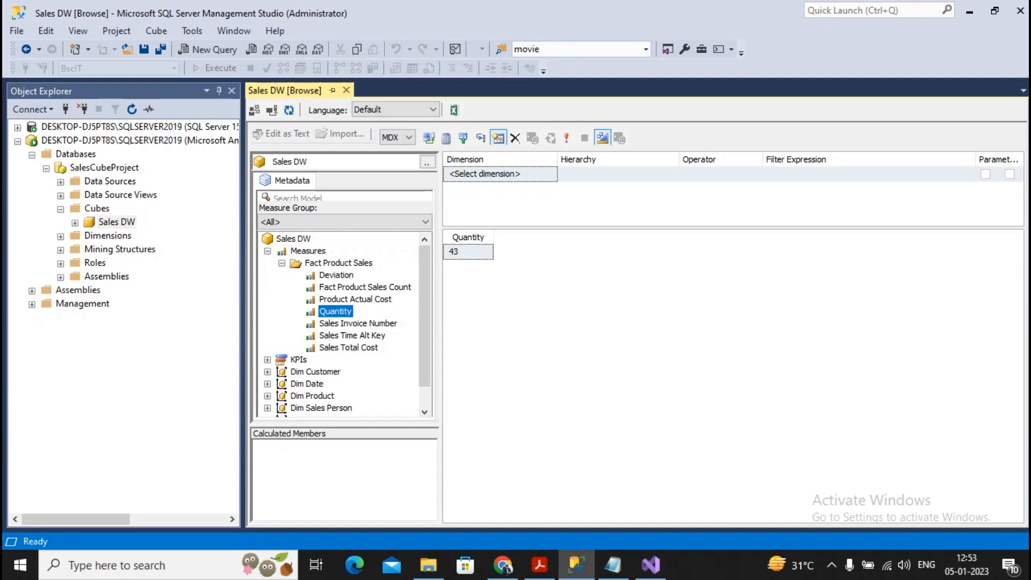
Clear the Quantity query and run Sales Invoice Number, totalling 139
{"action": "left_click", "coordinate": [515, 139]}
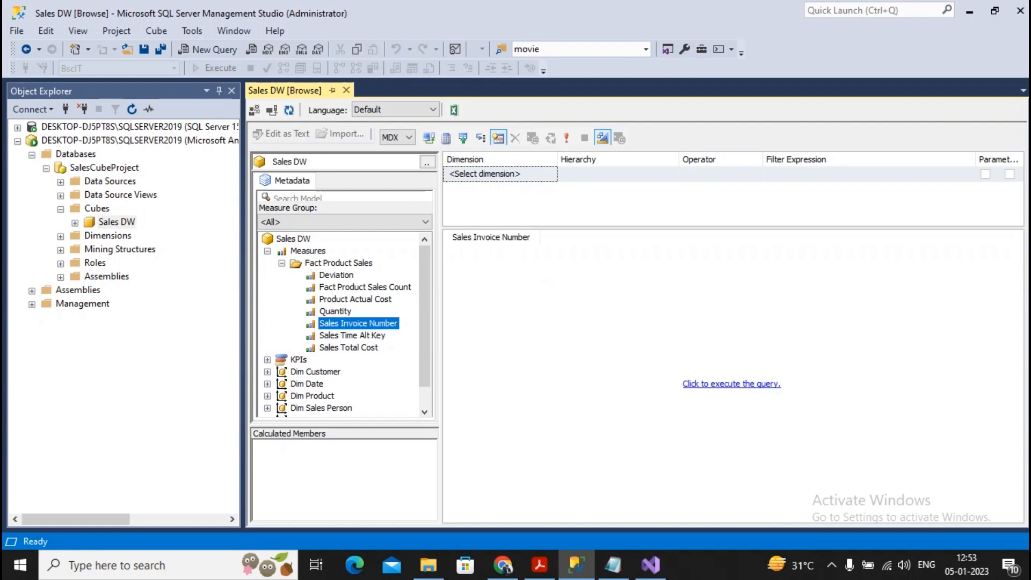
{"action": "left_click", "coordinate": [730, 383]}
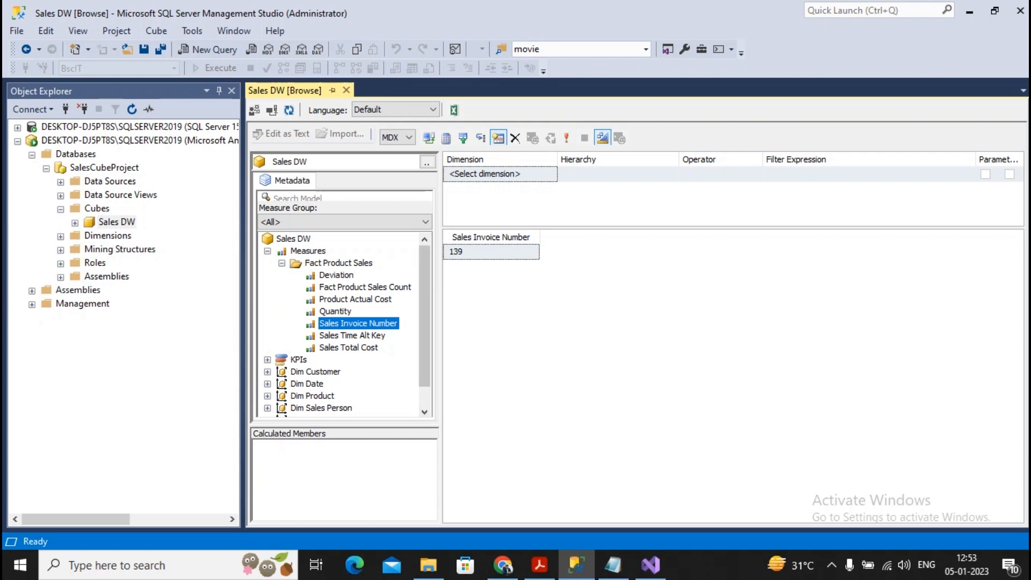
{"action": "scroll", "scroll_direction": "down", "scroll_amount": 3}
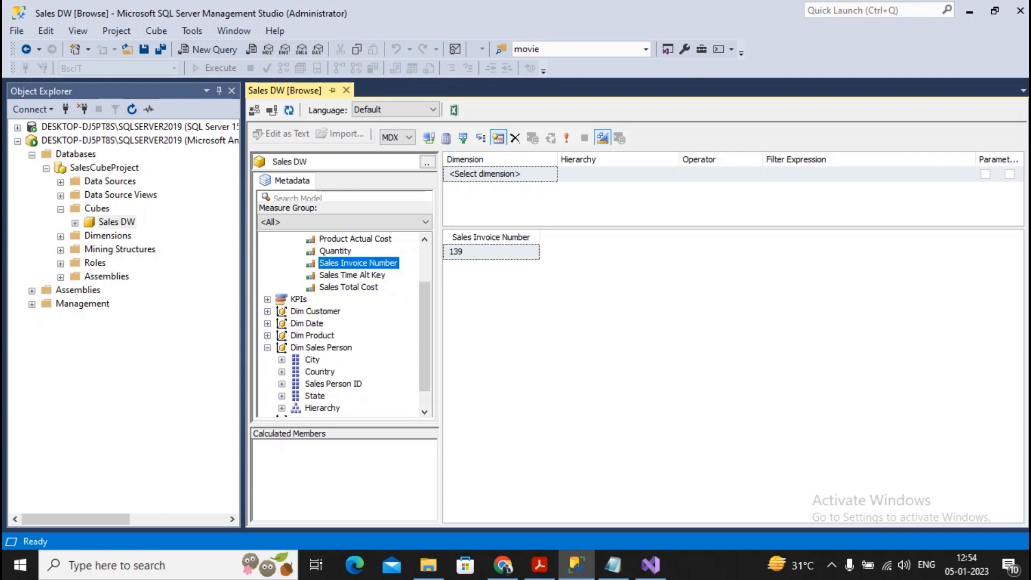
Add Sales Person ID, clear the query and check the question list in Notepad
{"action": "left_click", "coordinate": [333, 384]}
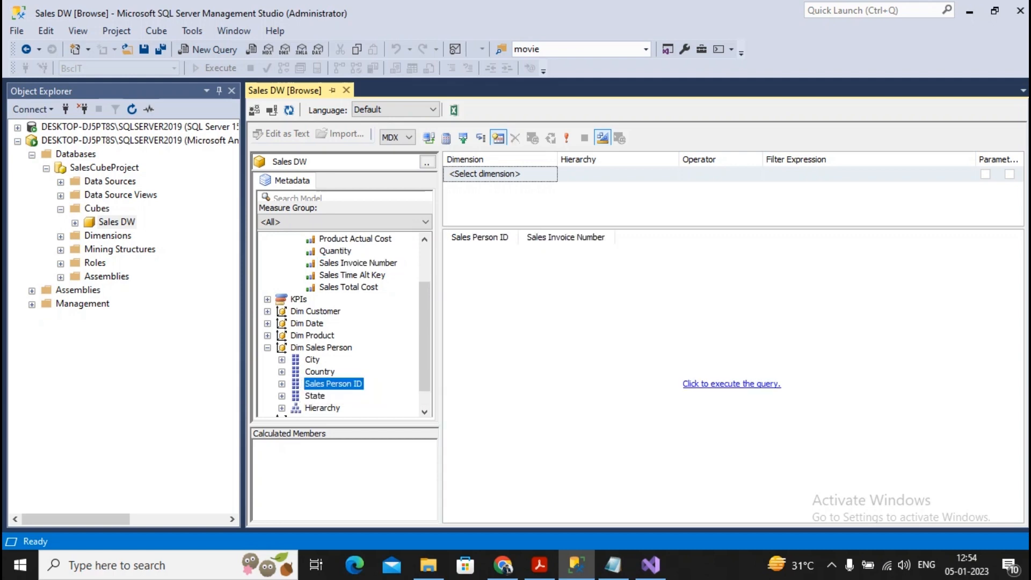
{"action": "left_click", "coordinate": [730, 383]}
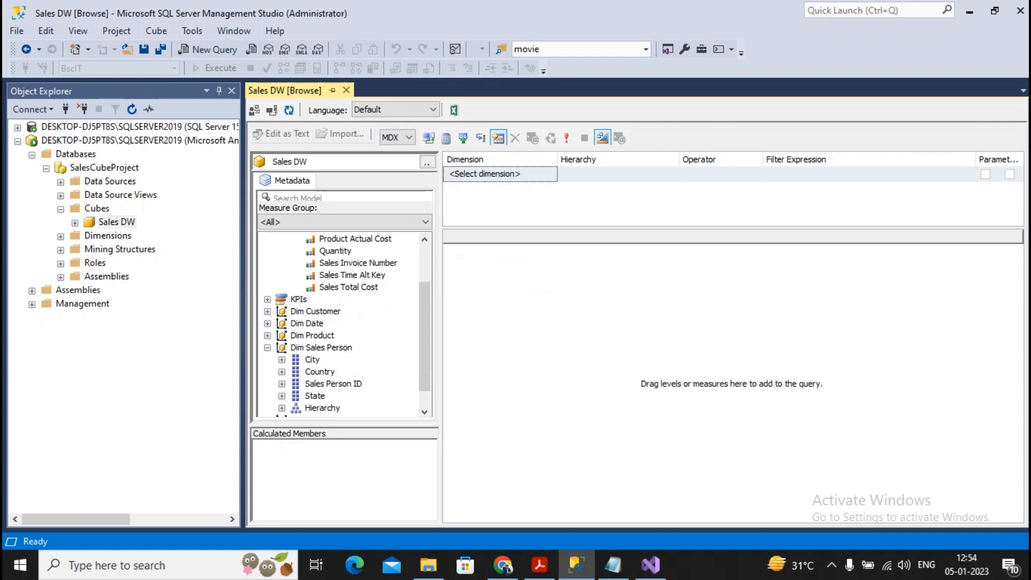
{"action": "left_click", "coordinate": [612, 565]}
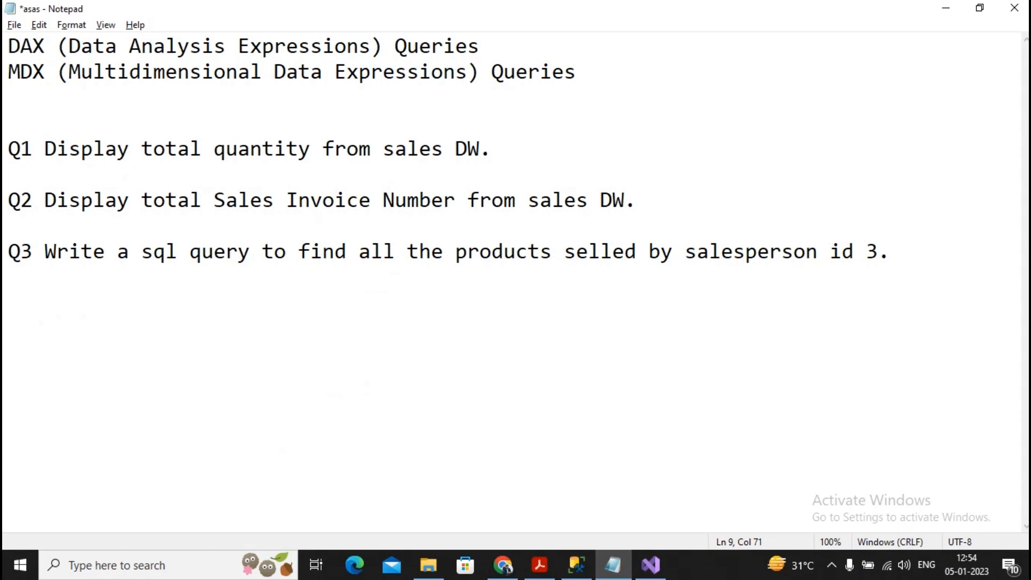
{"action": "left_click", "coordinate": [854, 251]}
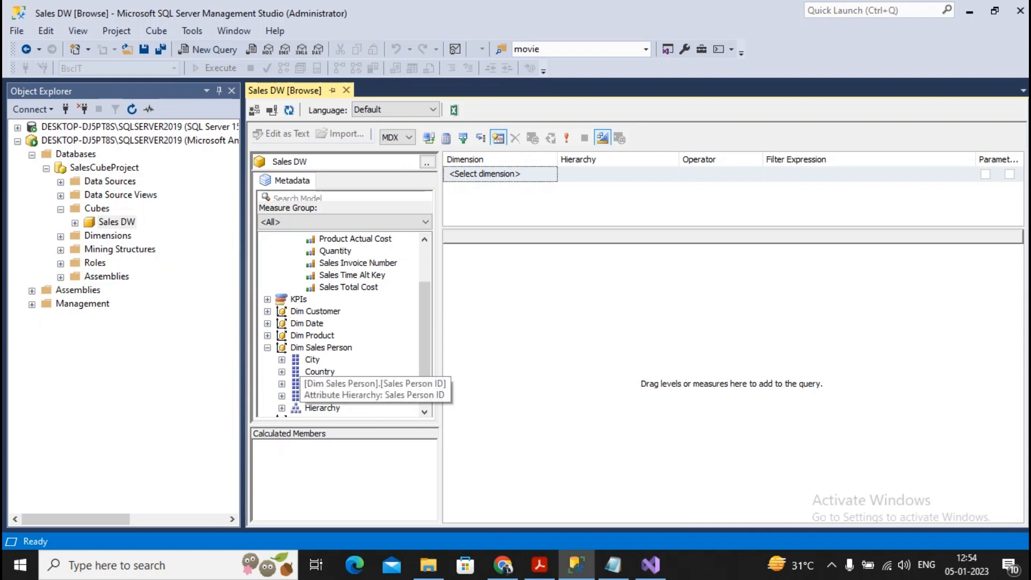
Query quantity per product by salesperson and start a Sales Person ID filter
{"action": "left_click", "coordinate": [333, 383]}
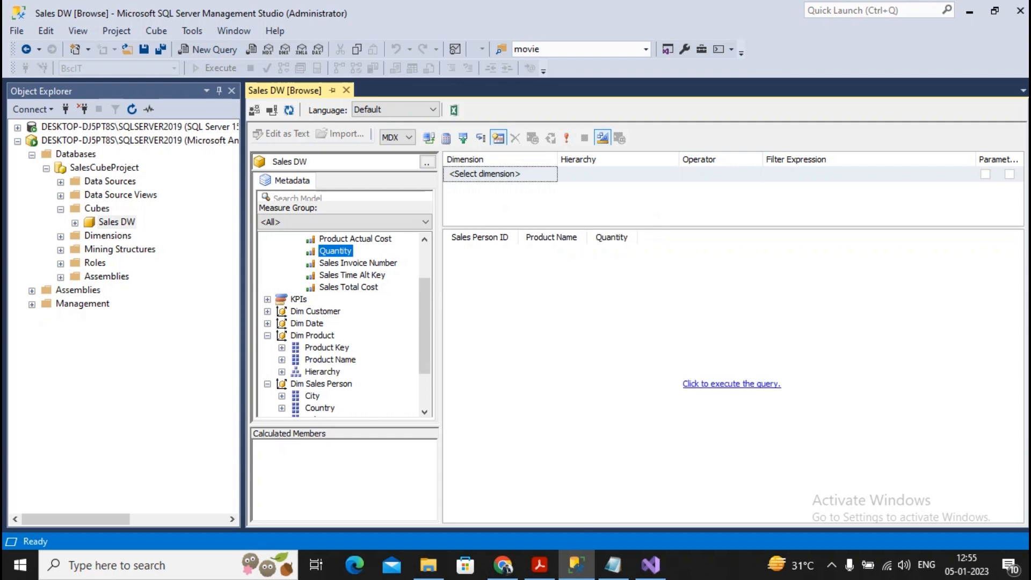
{"action": "left_click", "coordinate": [730, 383]}
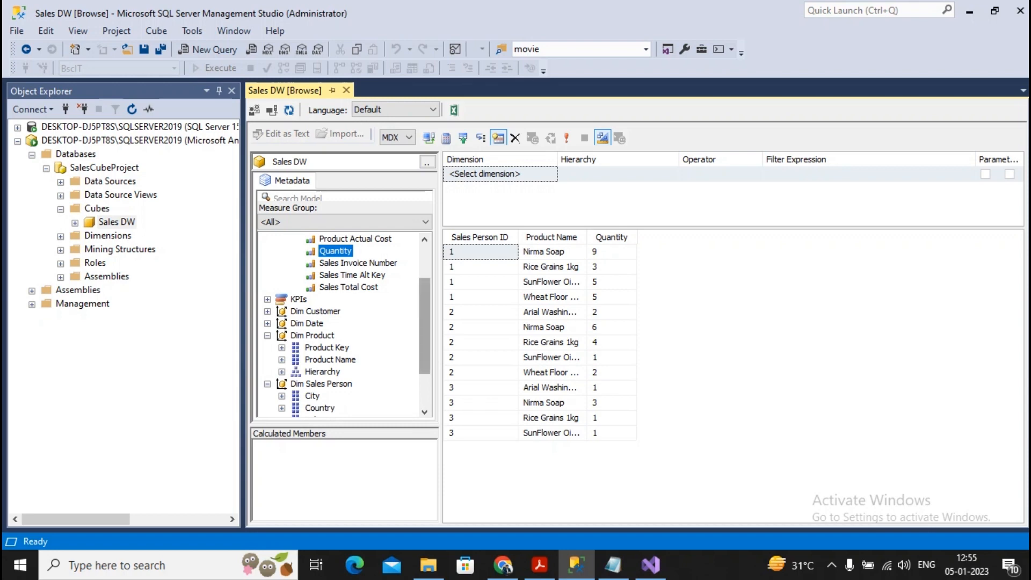
{"action": "scroll", "scroll_direction": "down", "scroll_amount": 3}
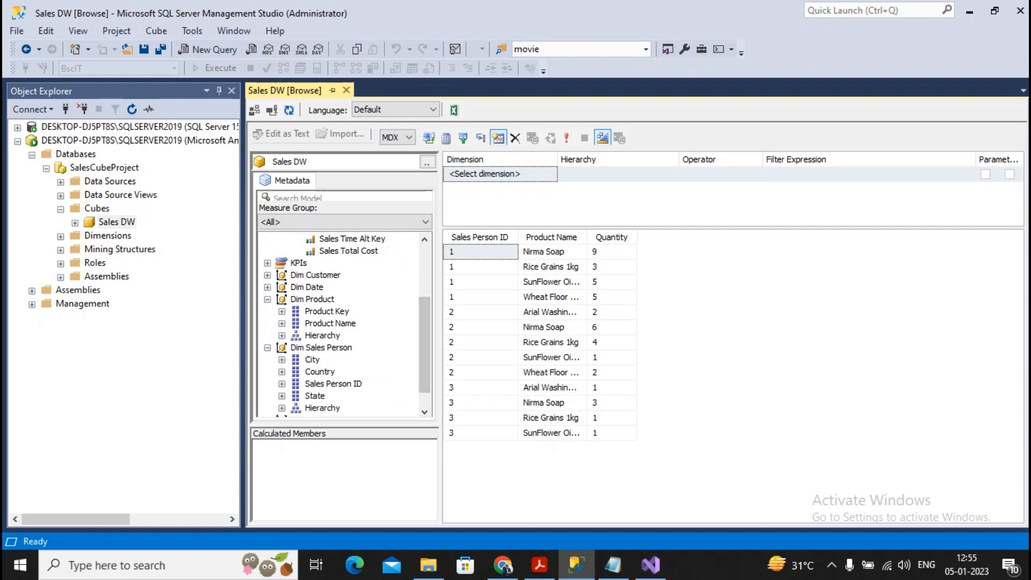
{"action": "left_click", "coordinate": [333, 383]}
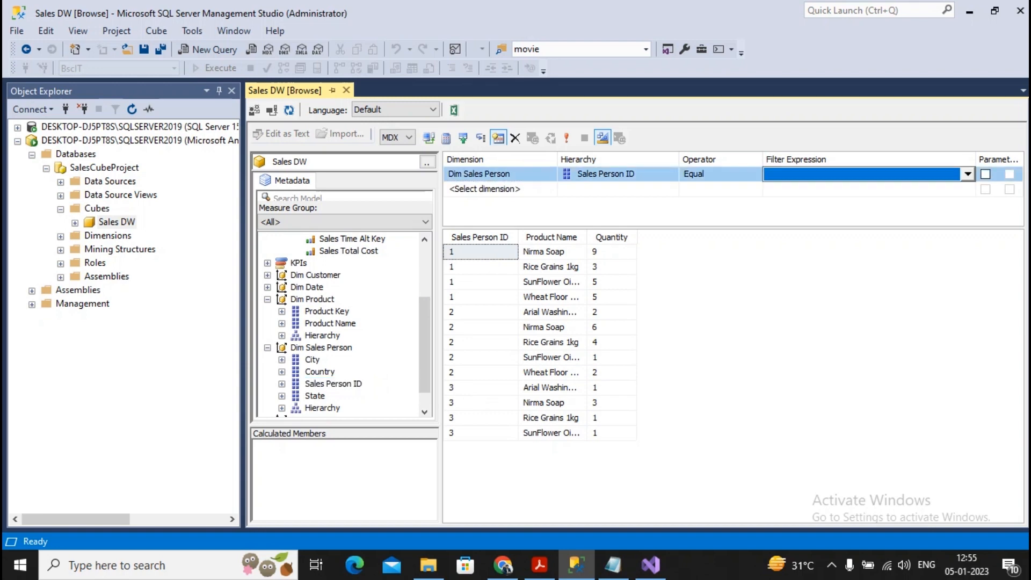
Filter Sales Person ID to 3 and run the query showing its four products
{"action": "left_click", "coordinate": [967, 174]}
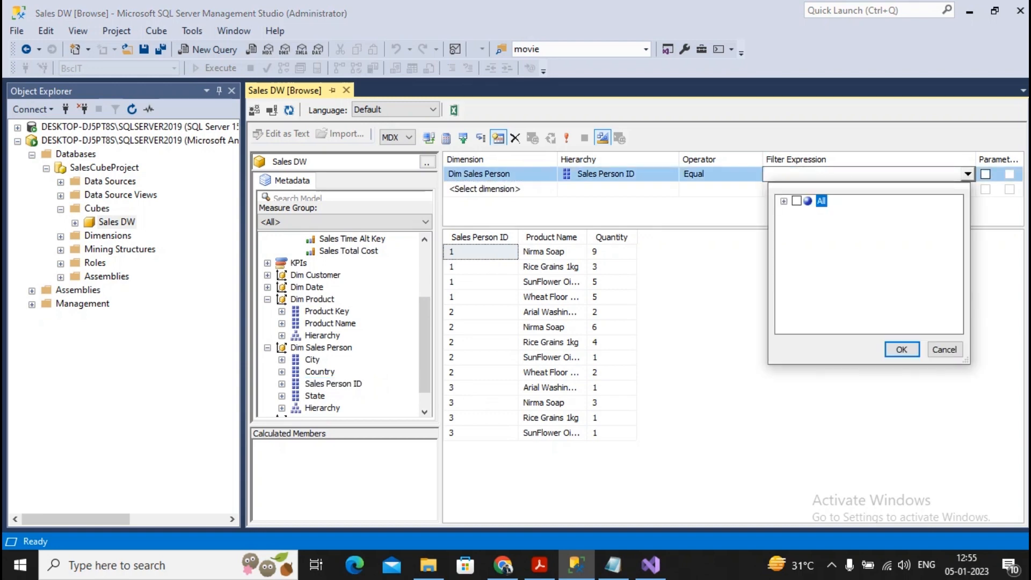
{"action": "left_click", "coordinate": [812, 236]}
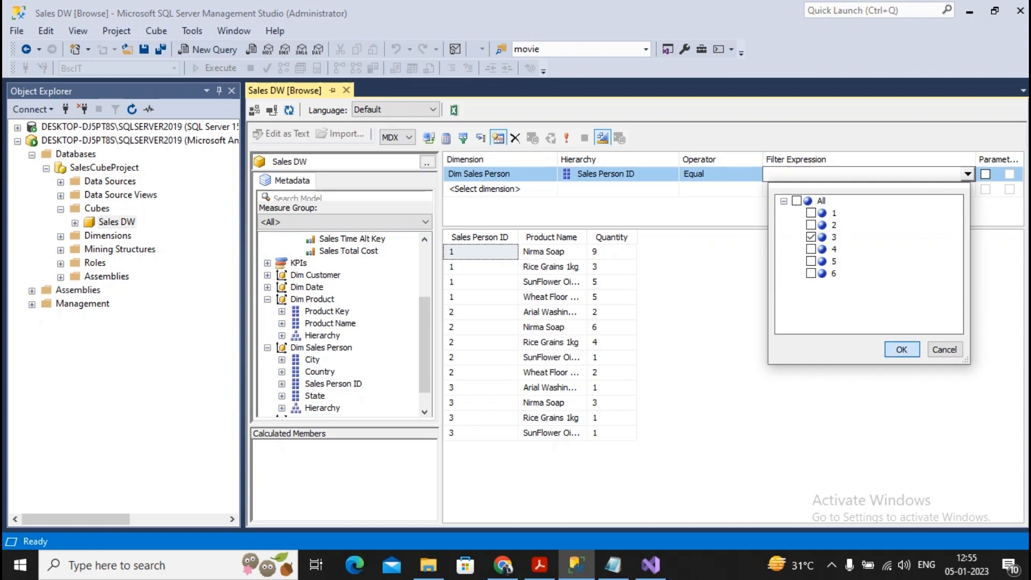
{"action": "left_click", "coordinate": [899, 349]}
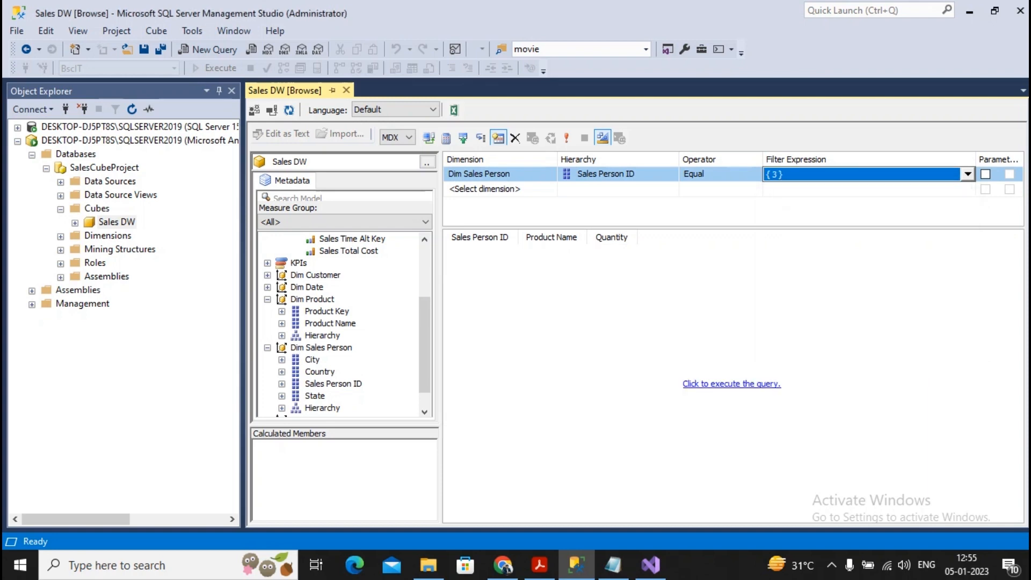
{"action": "left_click", "coordinate": [730, 383]}
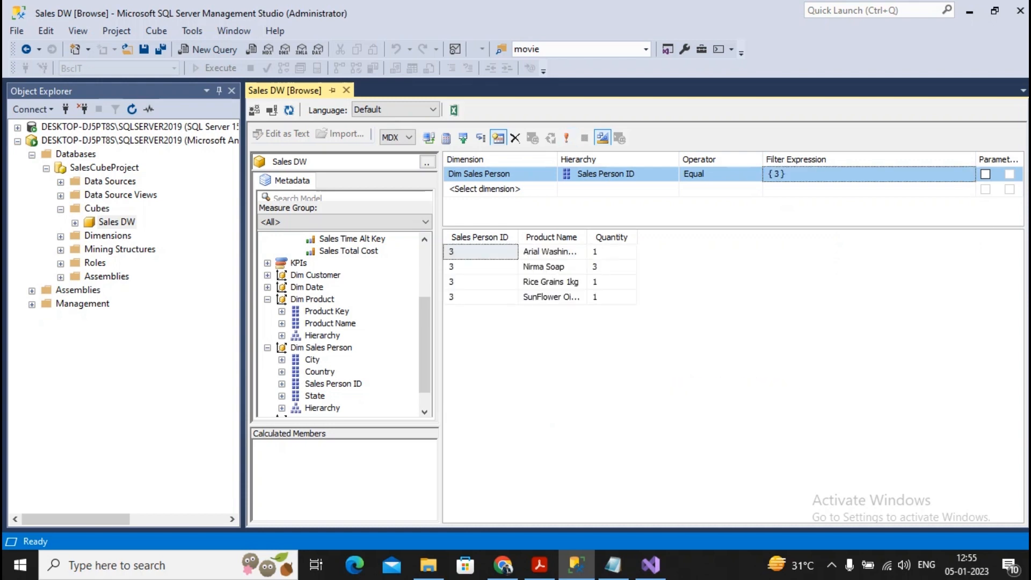